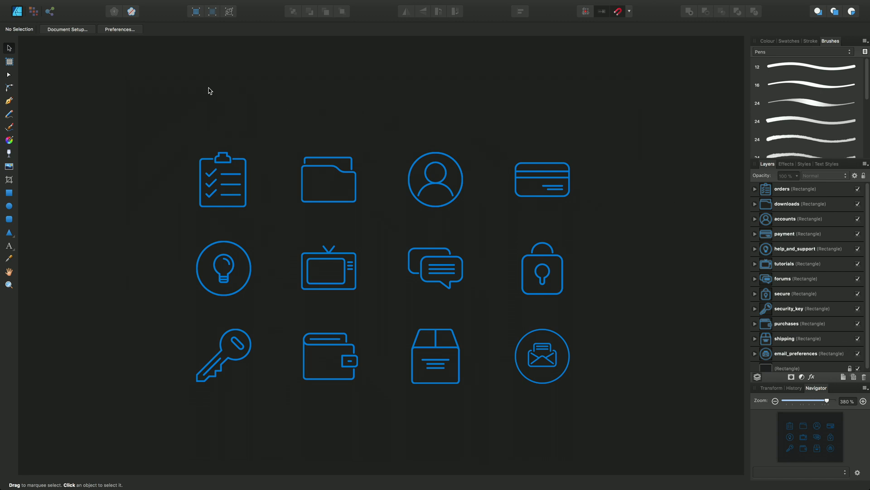
{"action": "mouse_move", "coordinate": [17, 11]}
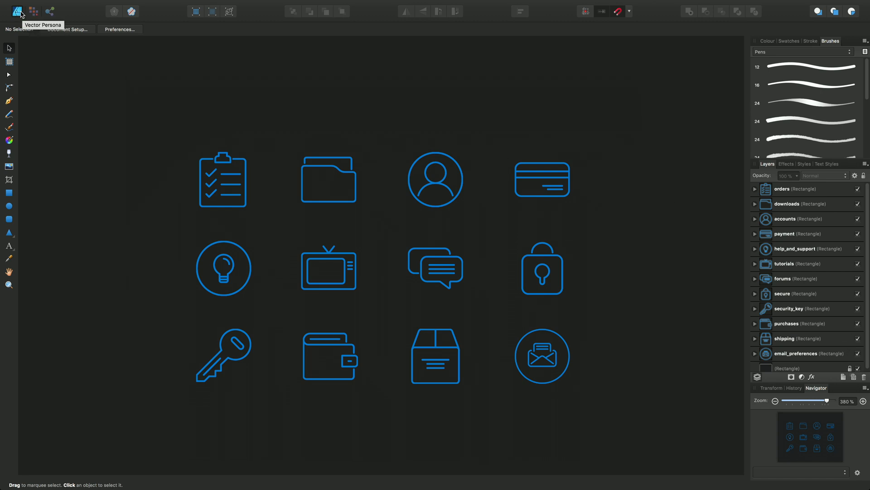
{"action": "mouse_move", "coordinate": [49, 11]}
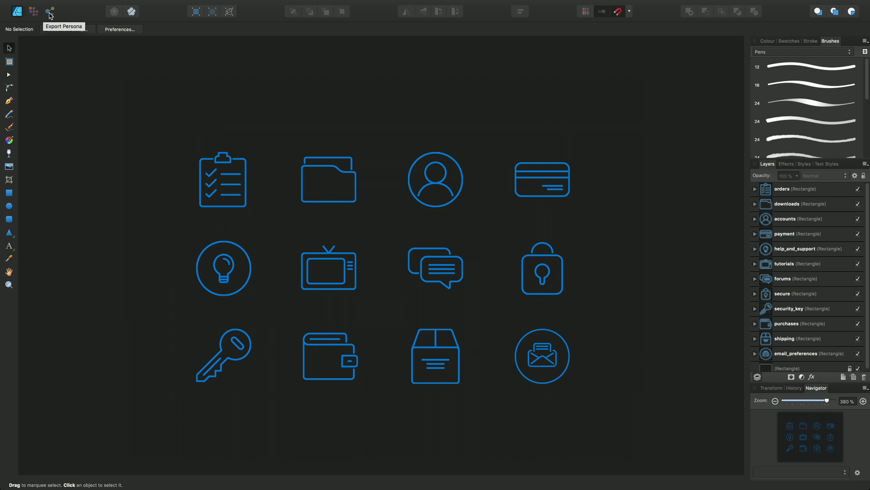
Step: Switch to the Export Persona to see the document-wide slice
{"action": "left_click", "coordinate": [50, 11]}
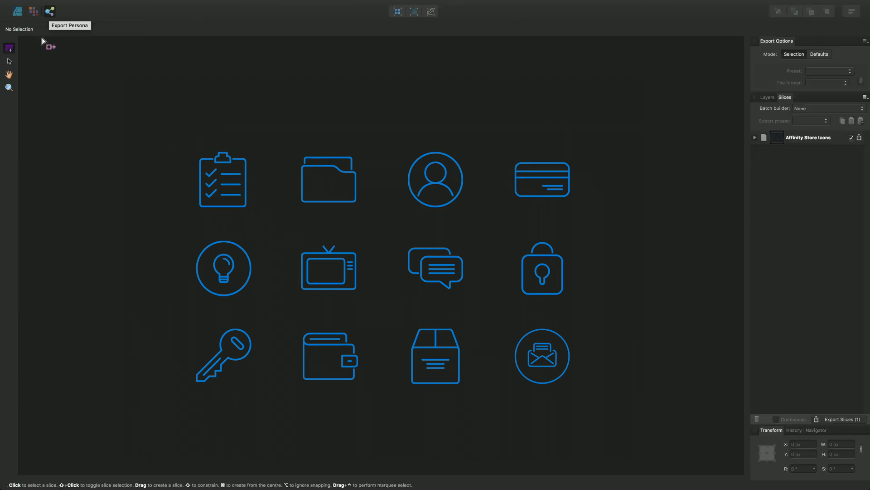
{"action": "mouse_move", "coordinate": [17, 64]}
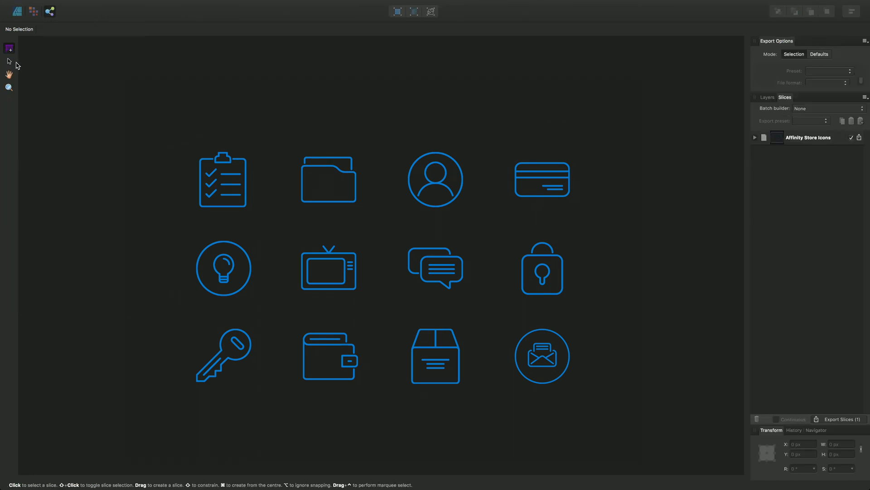
{"action": "mouse_move", "coordinate": [9, 48]}
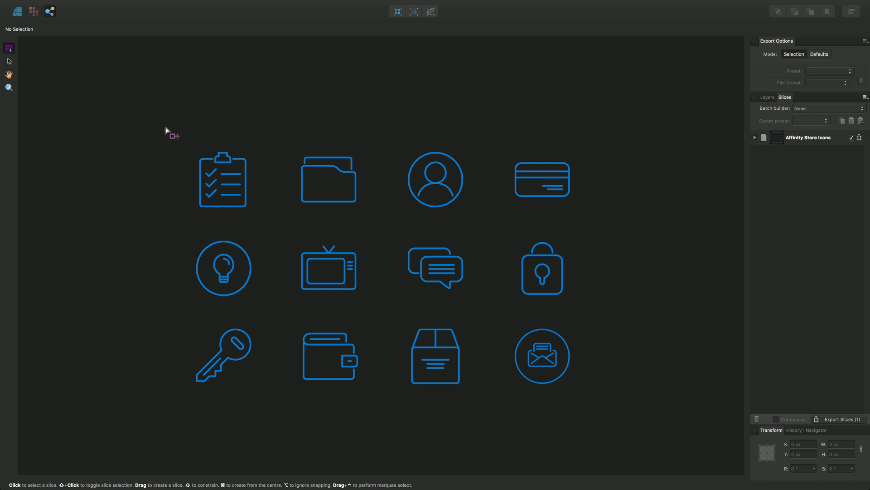
Step: Drag a slice around the top row of four icons, creating slice1
{"action": "left_click_drag", "start_coordinate": [167, 130], "coordinate": [530, 233]}
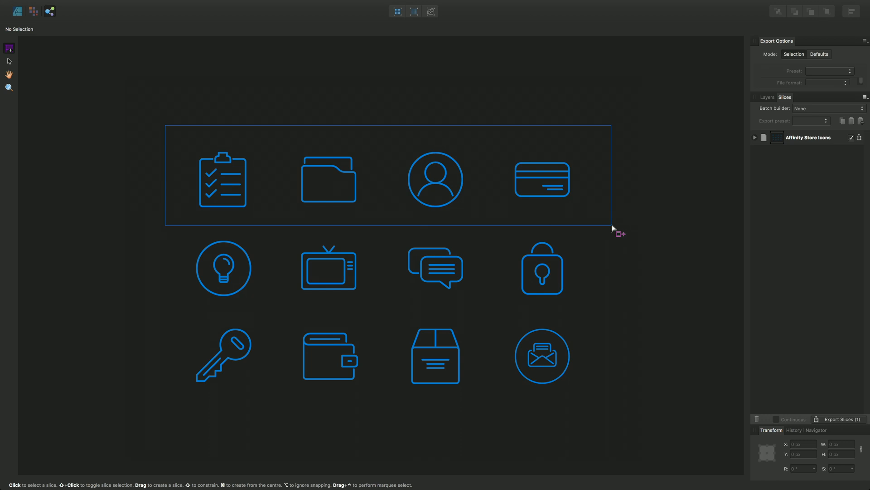
{"action": "left_click_drag", "start_coordinate": [165, 126], "coordinate": [612, 225]}
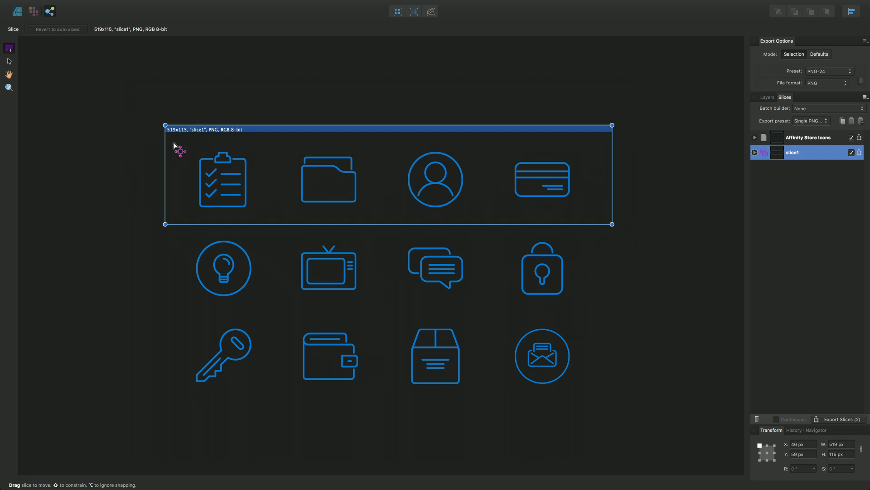
{"action": "mouse_move", "coordinate": [179, 138]}
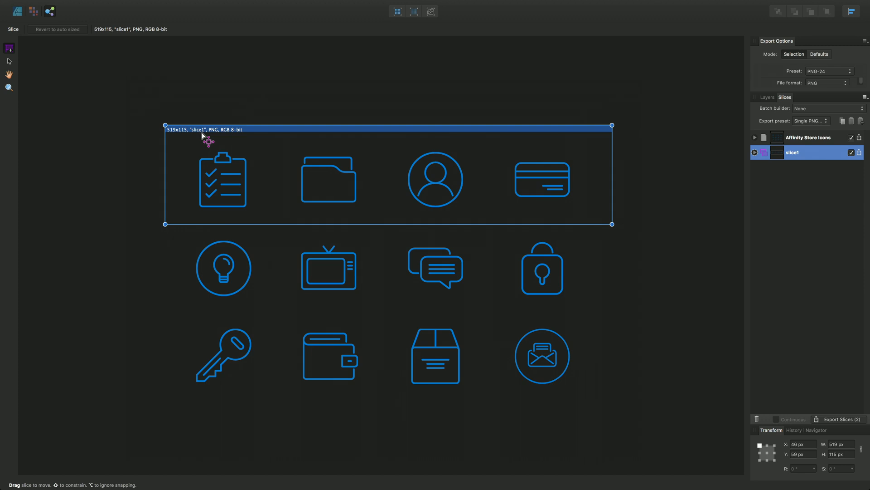
{"action": "mouse_move", "coordinate": [220, 141]}
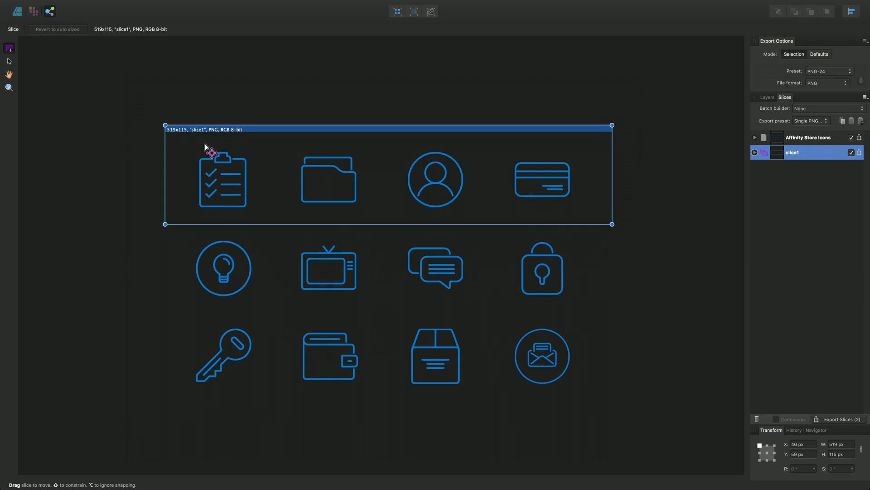
{"action": "mouse_move", "coordinate": [270, 168]}
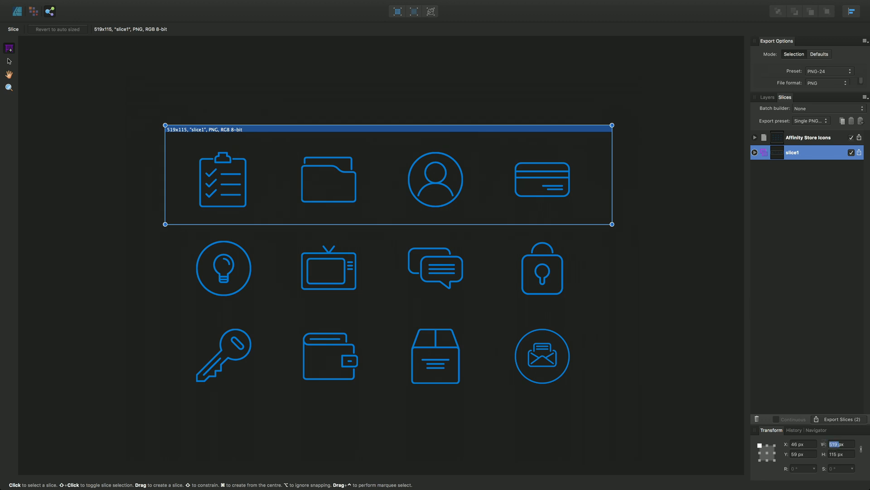
Step: Resize slice1 to 500 × 100 px in the Transform panel
{"action": "type", "text": "500"}
{"action": "left_click", "coordinate": [841, 454]}
{"action": "type", "text": "100"}
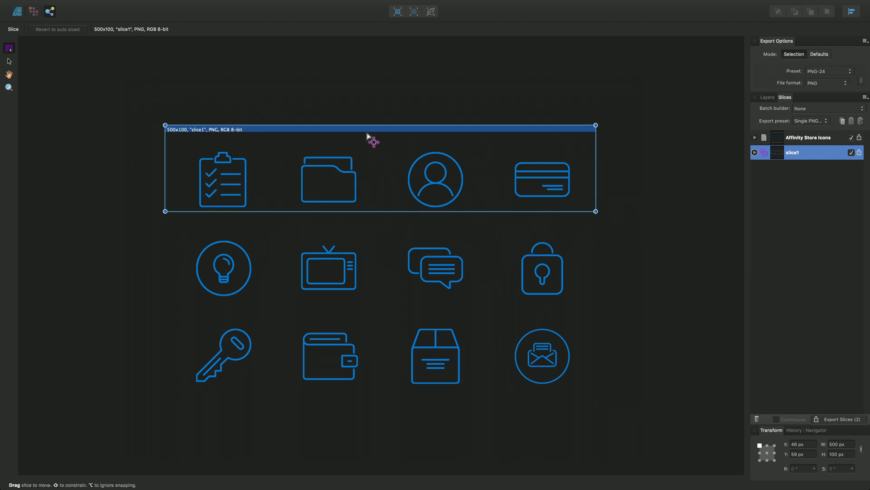
Step: Nudge the 500×100 slice right and down to centre it over the top row
{"action": "left_click_drag", "start_coordinate": [371, 130], "coordinate": [378, 139]}
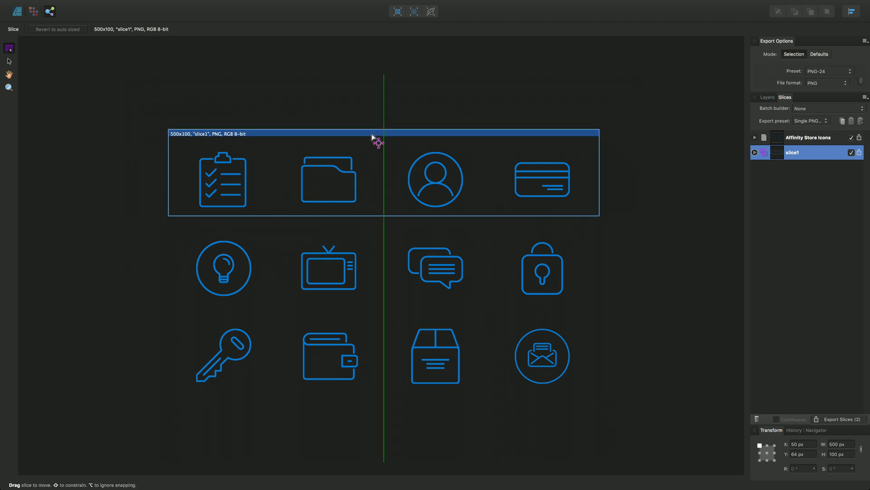
{"action": "left_click_drag", "start_coordinate": [375, 137], "coordinate": [375, 141]}
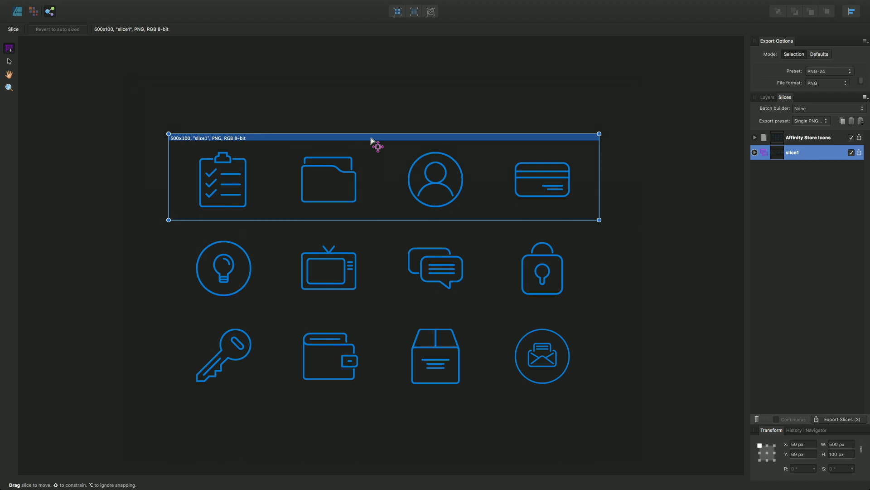
{"action": "mouse_move", "coordinate": [460, 158]}
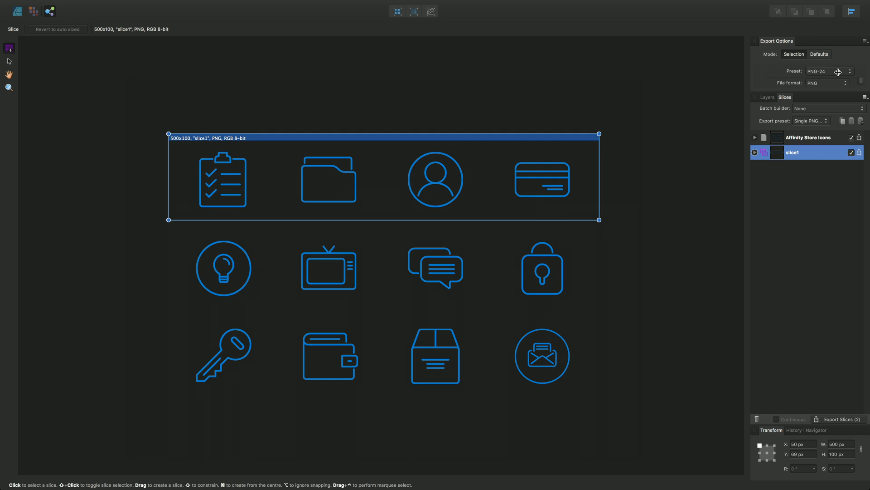
Step: Cycle slice1's export preset through JPEG and TIFF RGB 8-bit, ending on PNG-24
{"action": "left_click", "coordinate": [827, 72]}
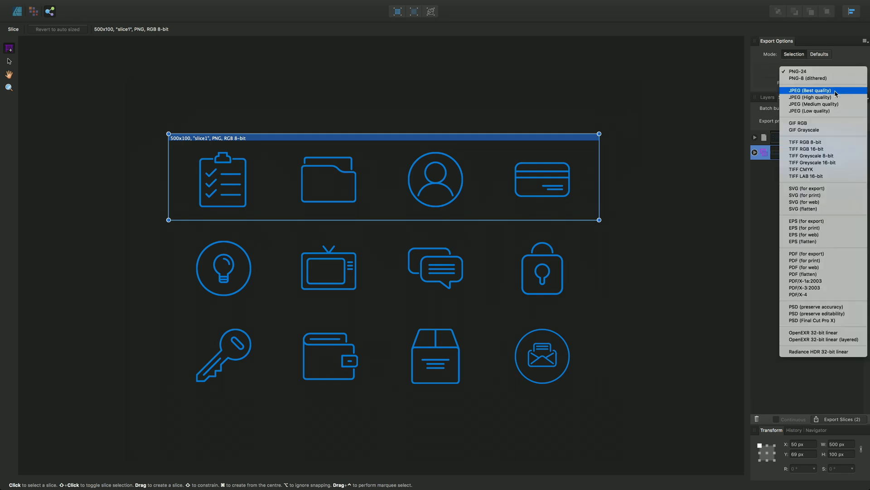
{"action": "left_click", "coordinate": [811, 90]}
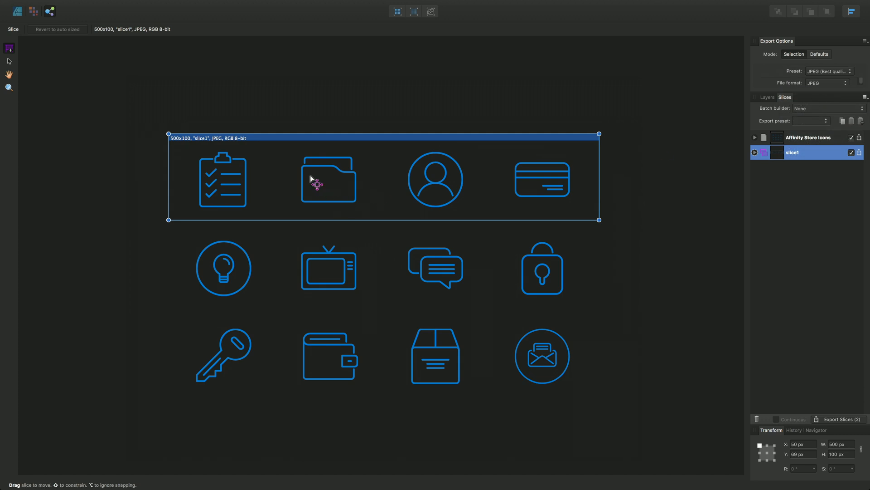
{"action": "mouse_move", "coordinate": [221, 145]}
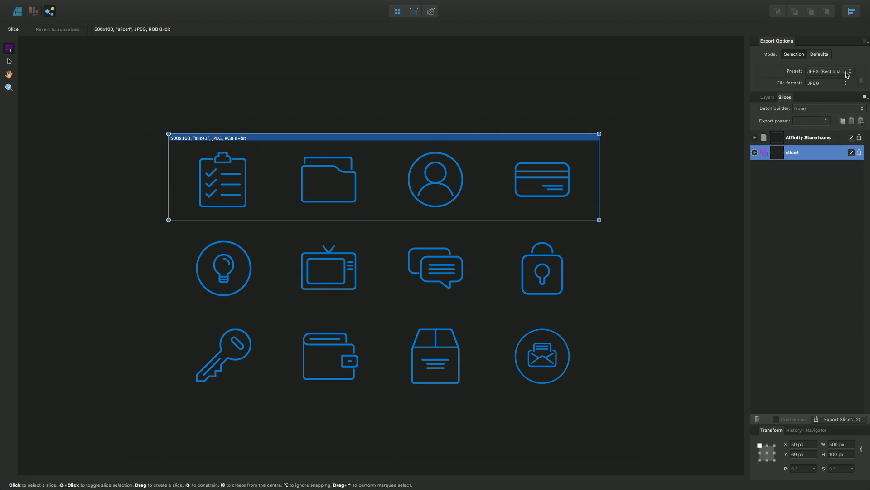
{"action": "left_click", "coordinate": [828, 71]}
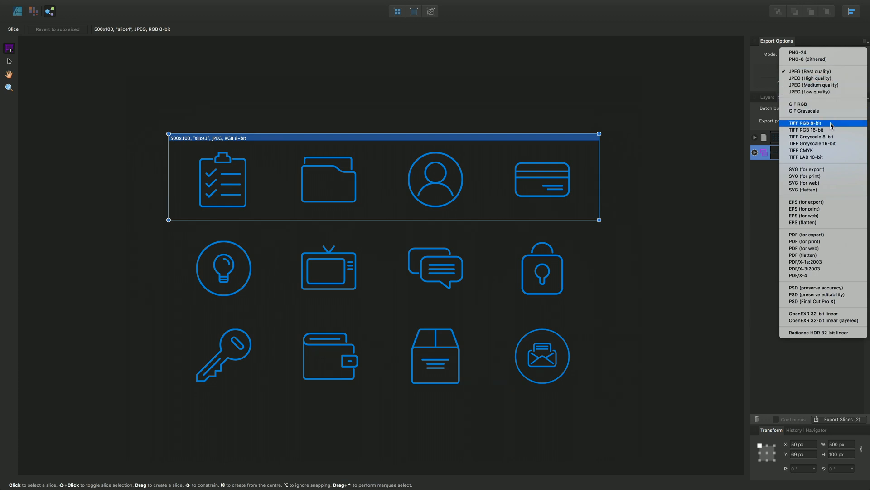
{"action": "left_click", "coordinate": [803, 123]}
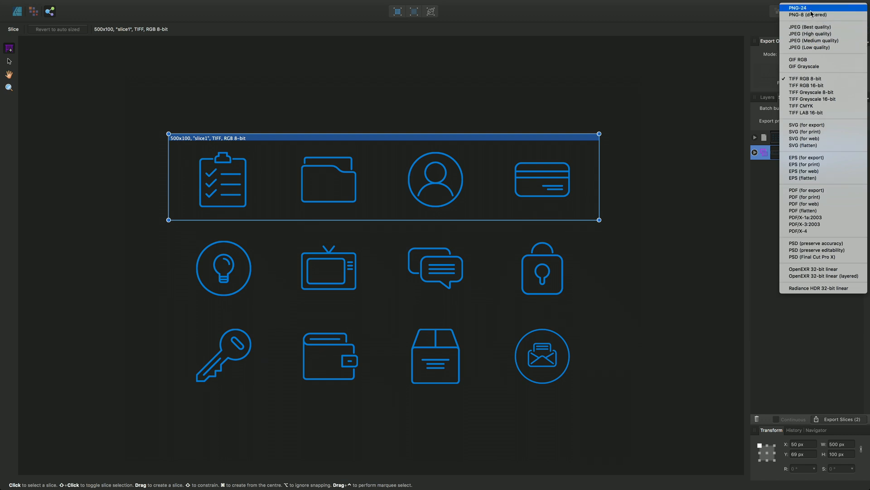
{"action": "left_click", "coordinate": [797, 8]}
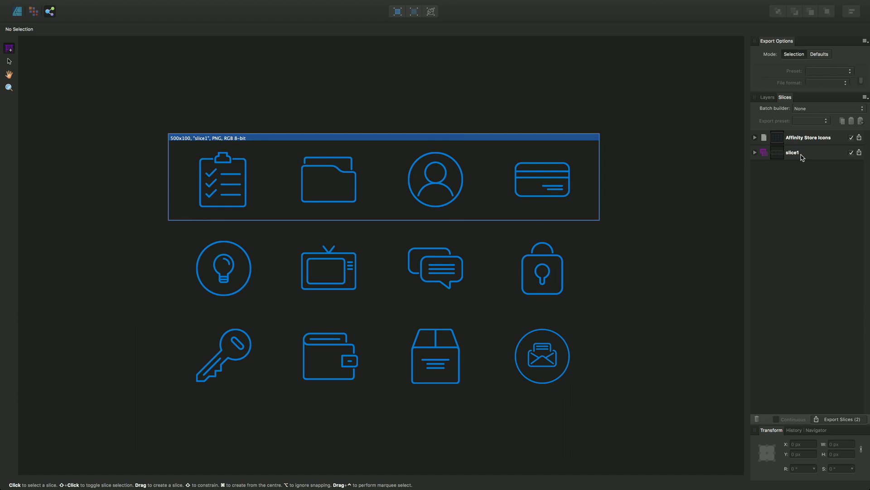
Step: Rename slice1 to 'quad' in the Slices panel
{"action": "left_click", "coordinate": [794, 153]}
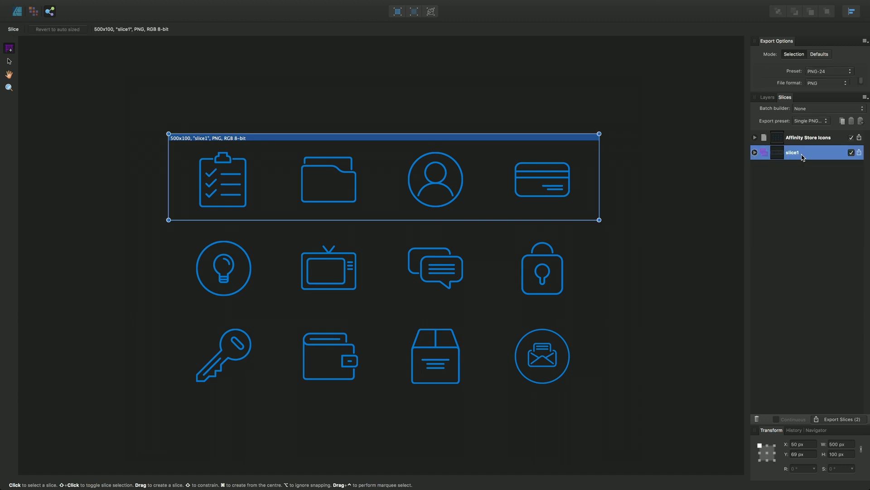
{"action": "double_click", "coordinate": [801, 152]}
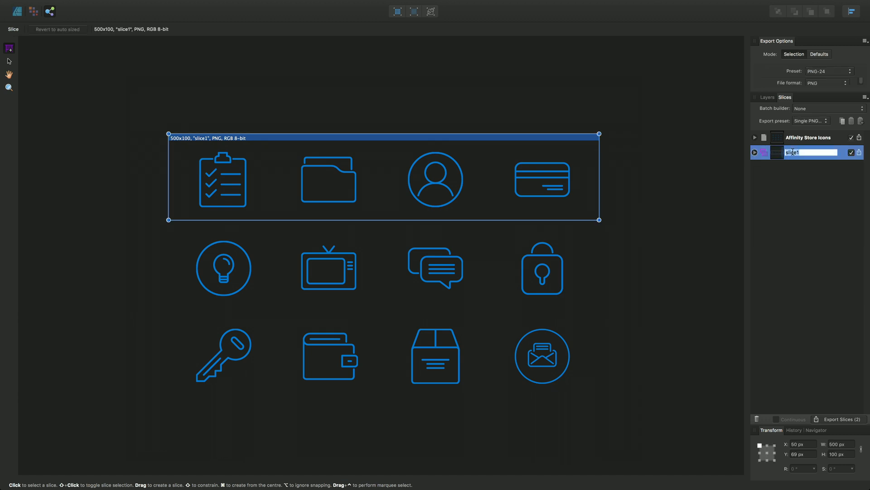
{"action": "type", "text": "quad"}
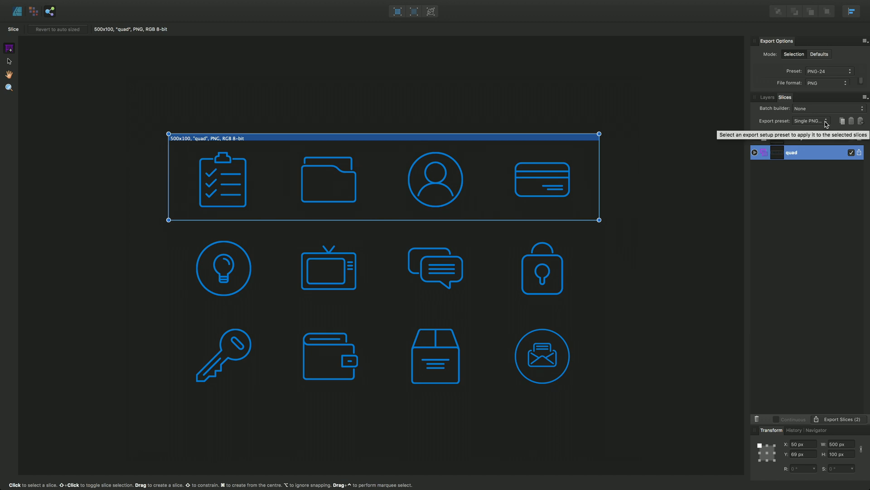
Step: Apply the Retina PNG-24 preset to the quad slice for 1x and 2x outputs
{"action": "left_click", "coordinate": [827, 121]}
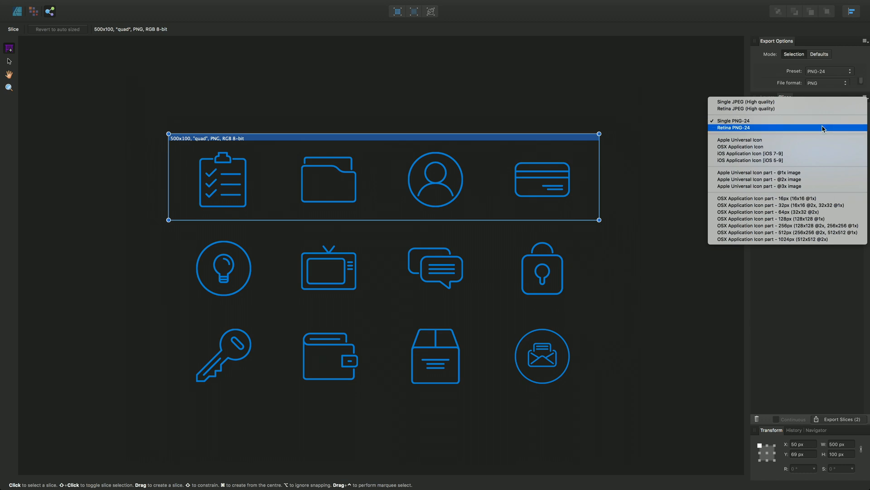
{"action": "left_click", "coordinate": [732, 127]}
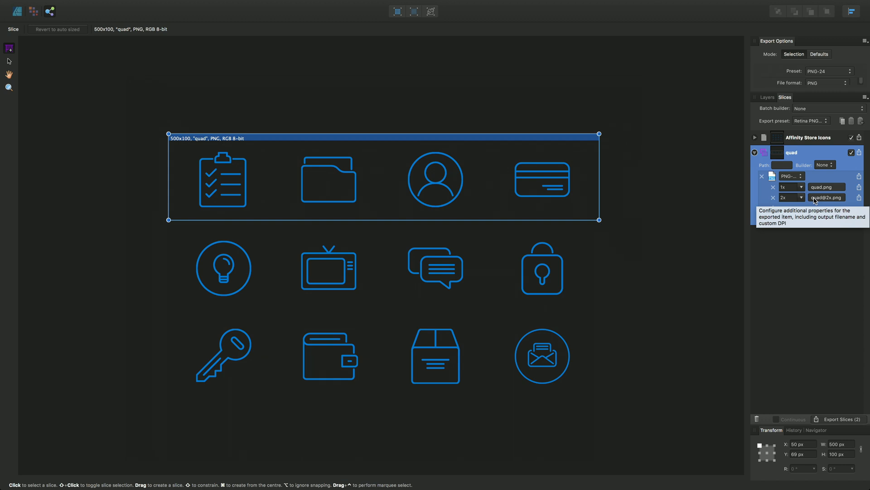
{"action": "mouse_move", "coordinate": [821, 197]}
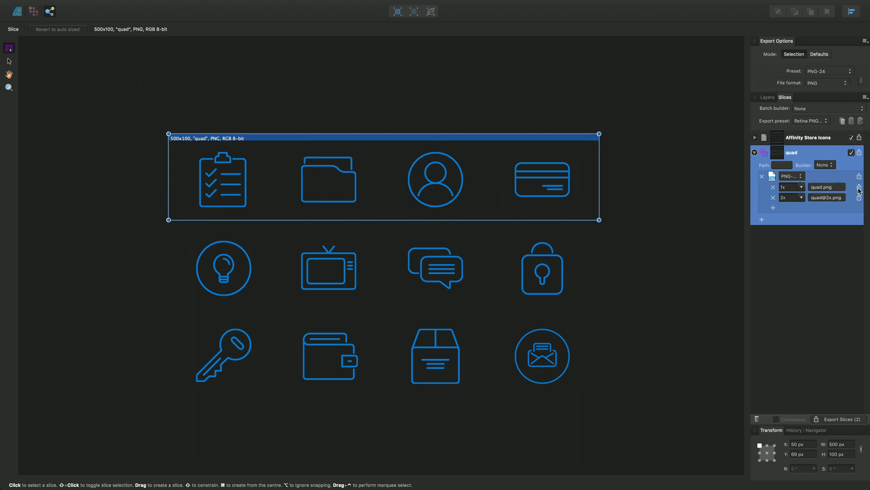
{"action": "mouse_move", "coordinate": [860, 197]}
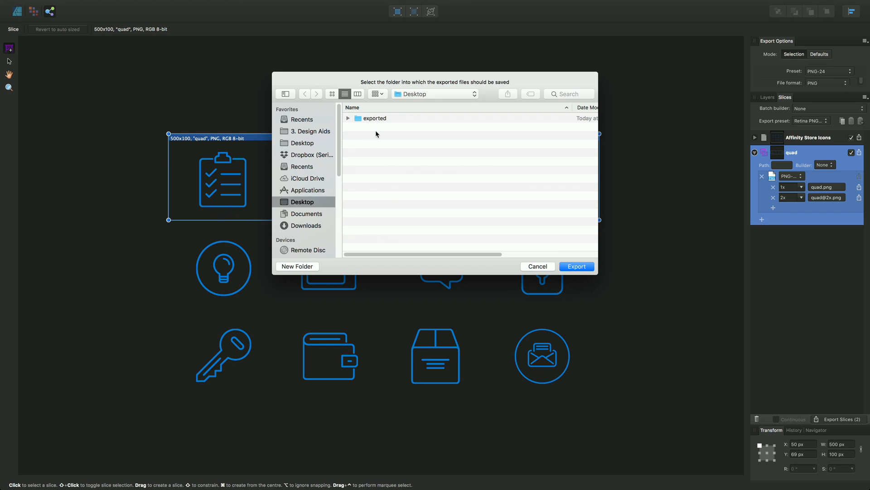
{"action": "mouse_move", "coordinate": [373, 122]}
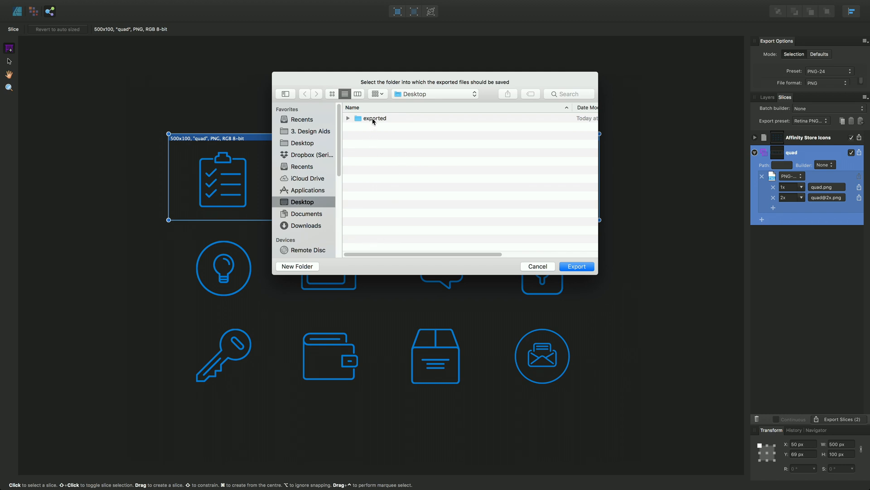
{"action": "left_click", "coordinate": [374, 118]}
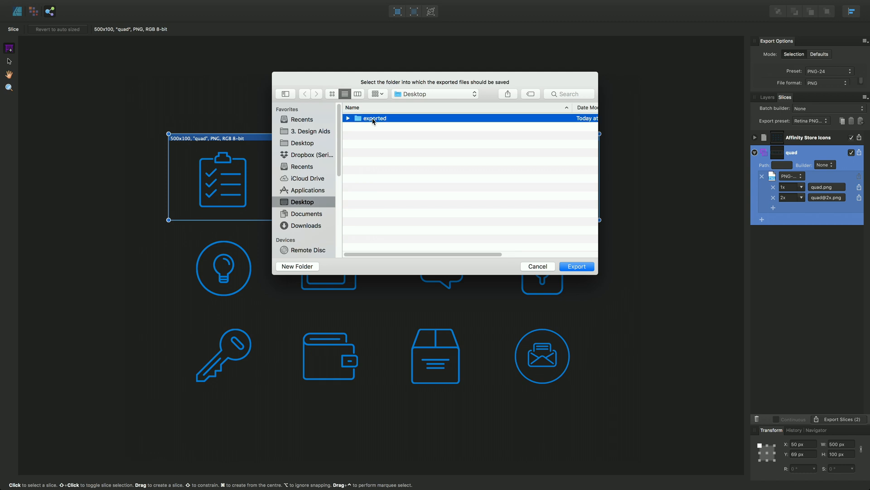
{"action": "double_click", "coordinate": [375, 118]}
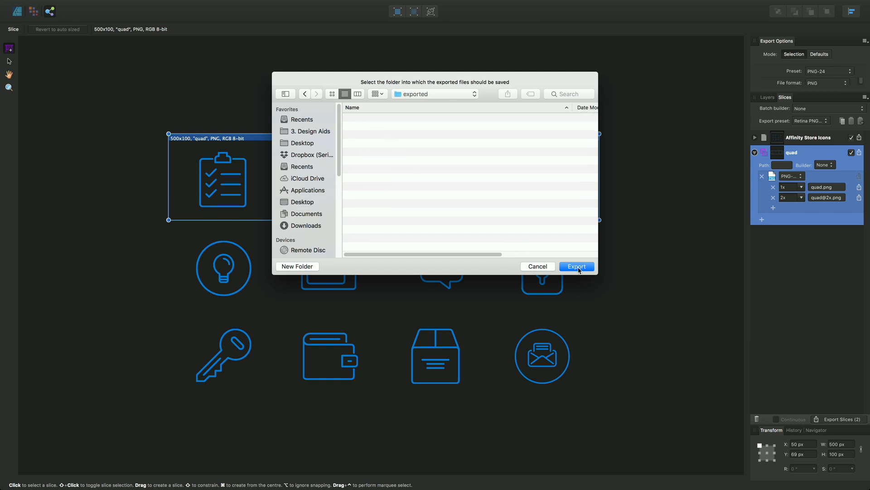
{"action": "left_click", "coordinate": [577, 266]}
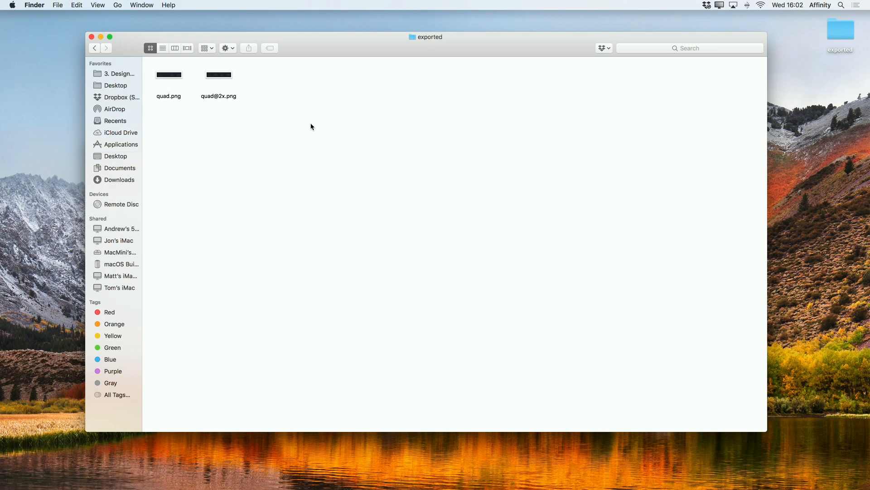
{"action": "mouse_move", "coordinate": [138, 84]}
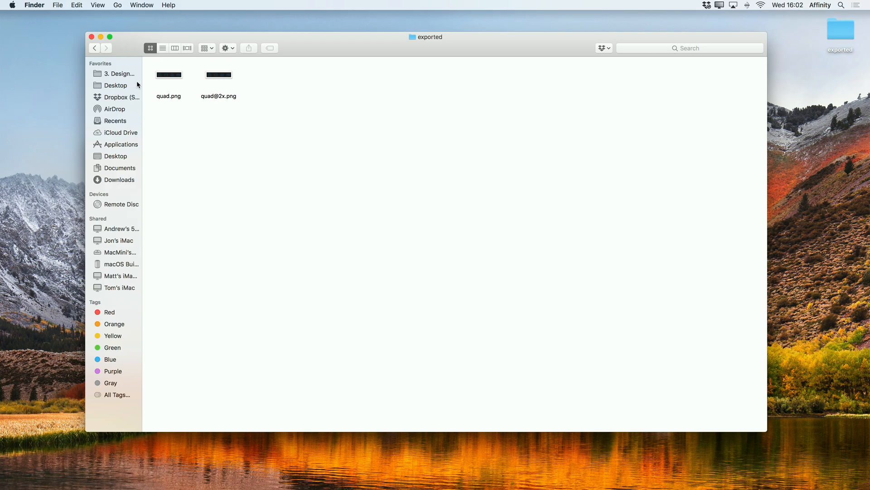